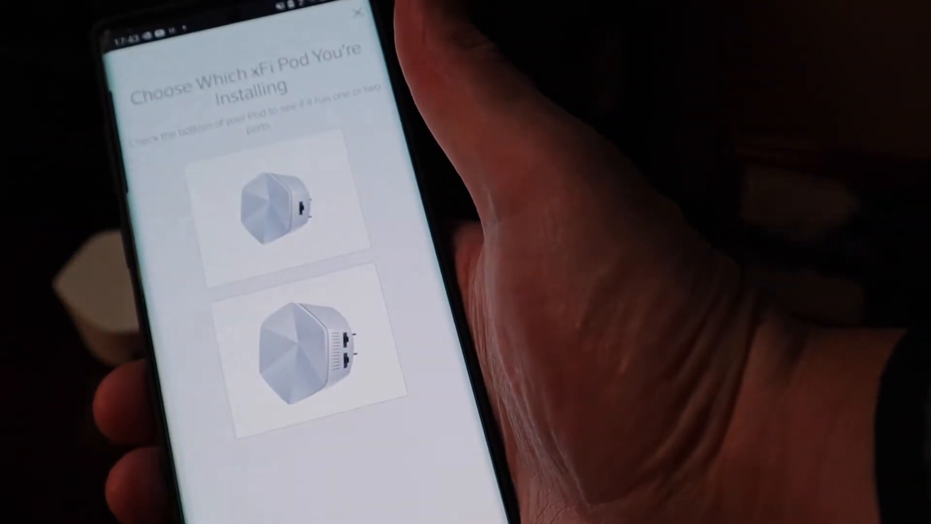
Select the matching xFi Pod model image to reach the welcome screen.
click(268, 202)
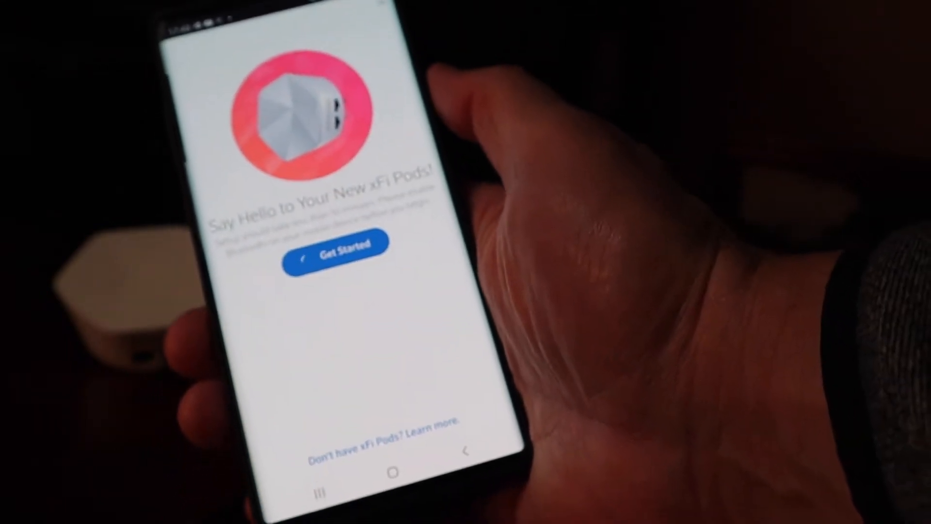
Get Started on the new xFi Pods welcome screen to begin setup.
click(334, 244)
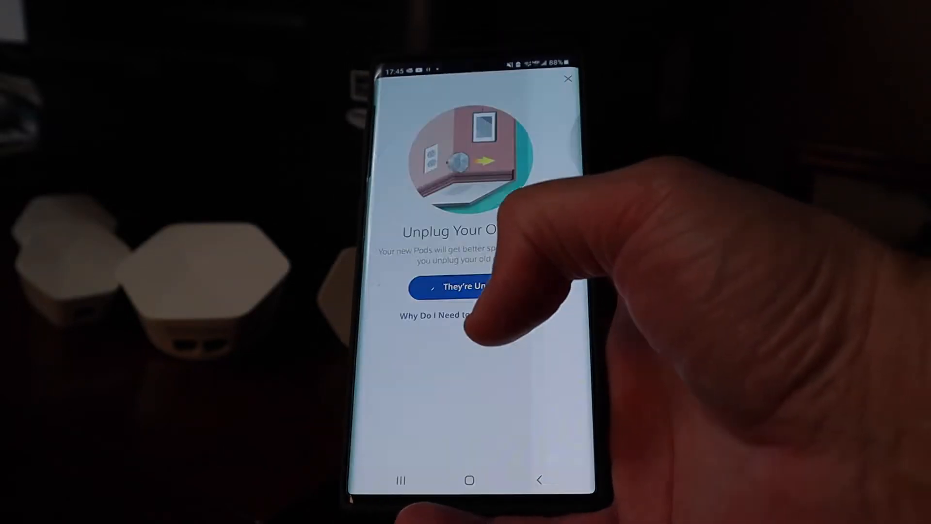
Confirm 'They're Unplugged' for the old pods to reach Ready for Next Step.
click(457, 288)
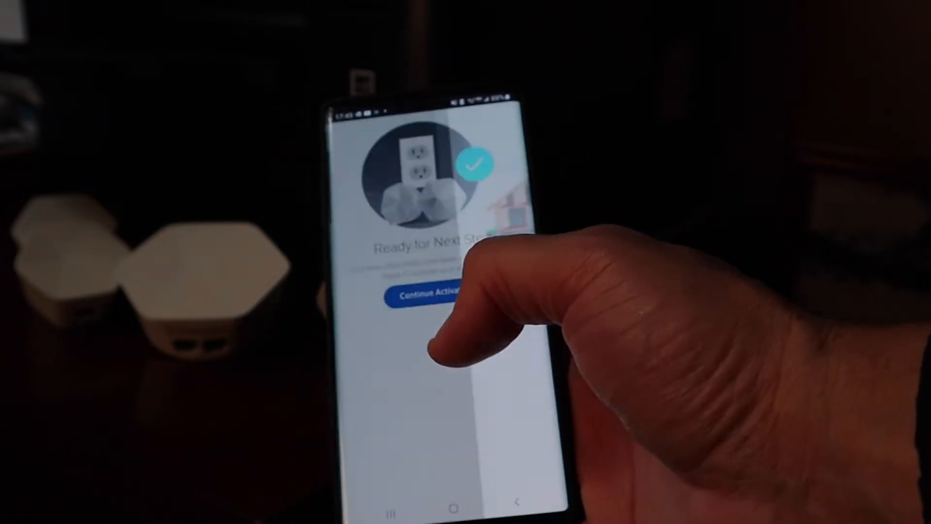
Continue Activation into step 1, the Plug In a Pod instructions.
click(425, 295)
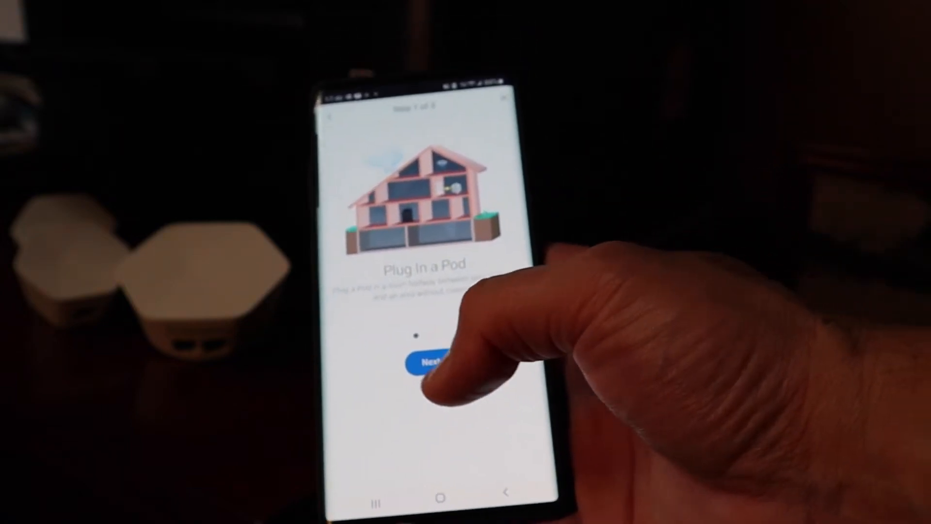
Advance with Next after plugging in the pod so the app searches for it.
click(432, 359)
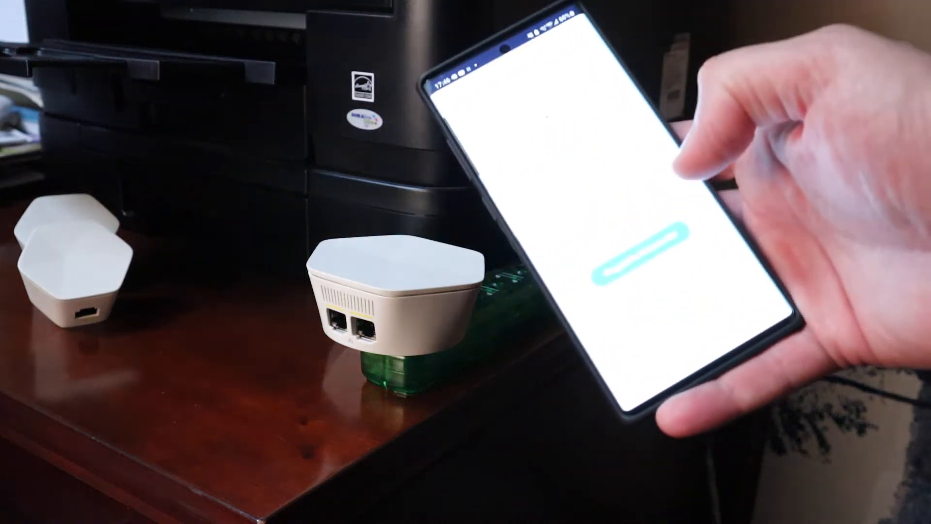